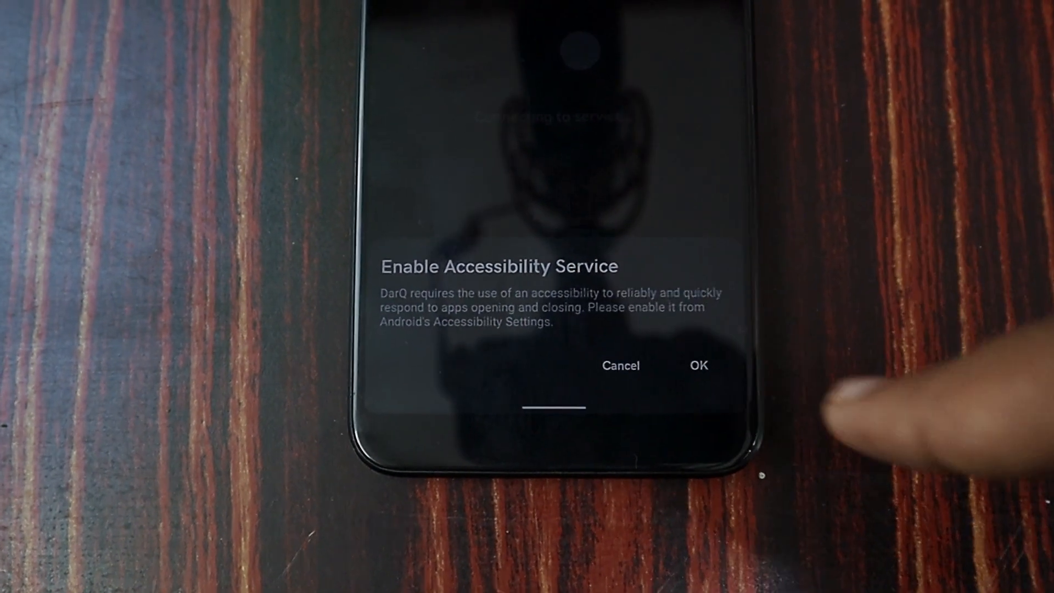
- Enable the DarQ accessibility service, allow it full device control, and return to DarQ
left_click(700, 364)
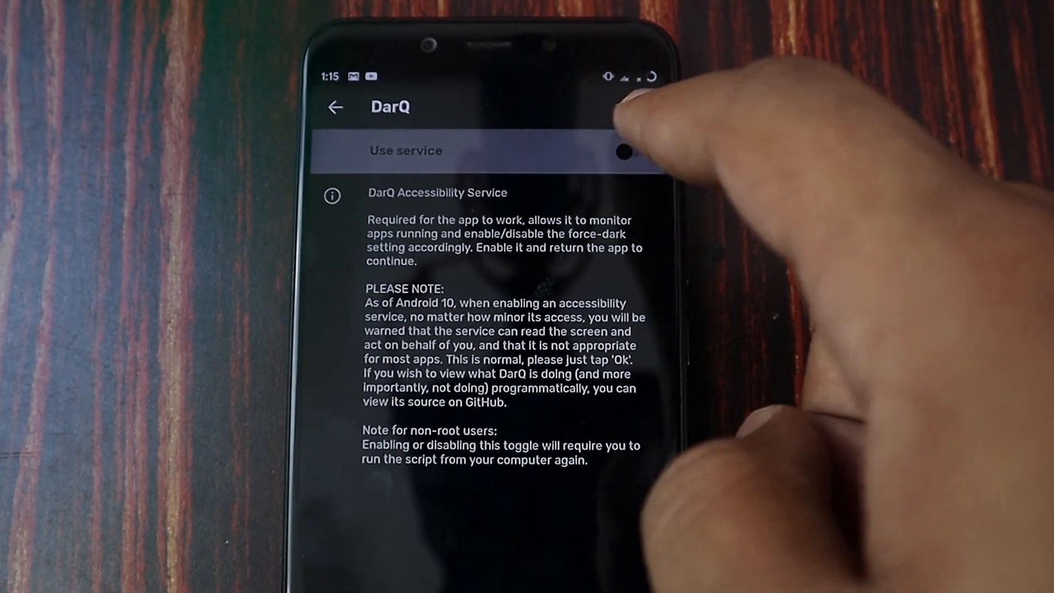
left_click(625, 151)
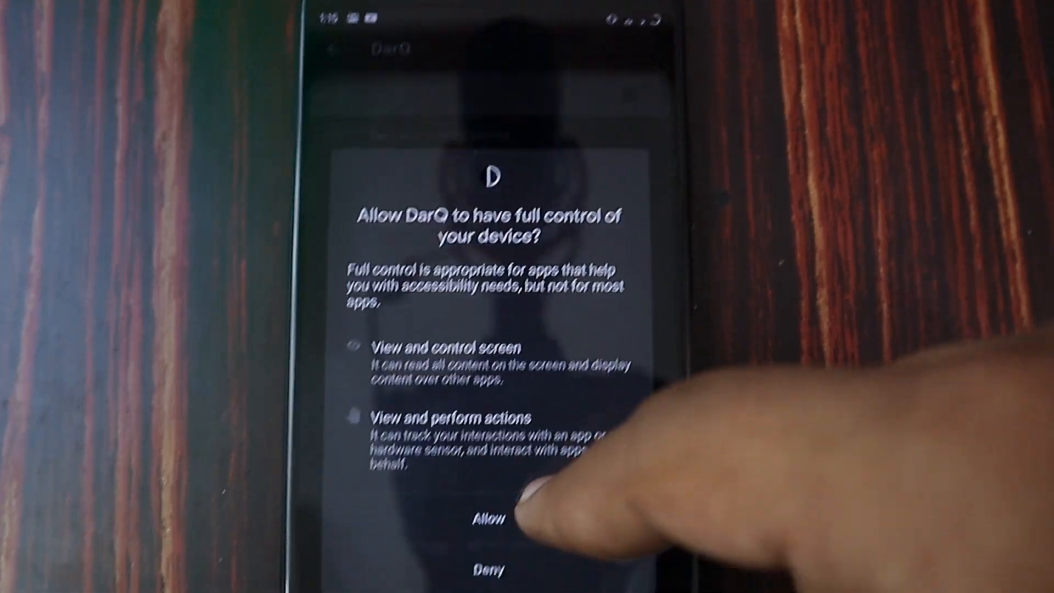
left_click(489, 516)
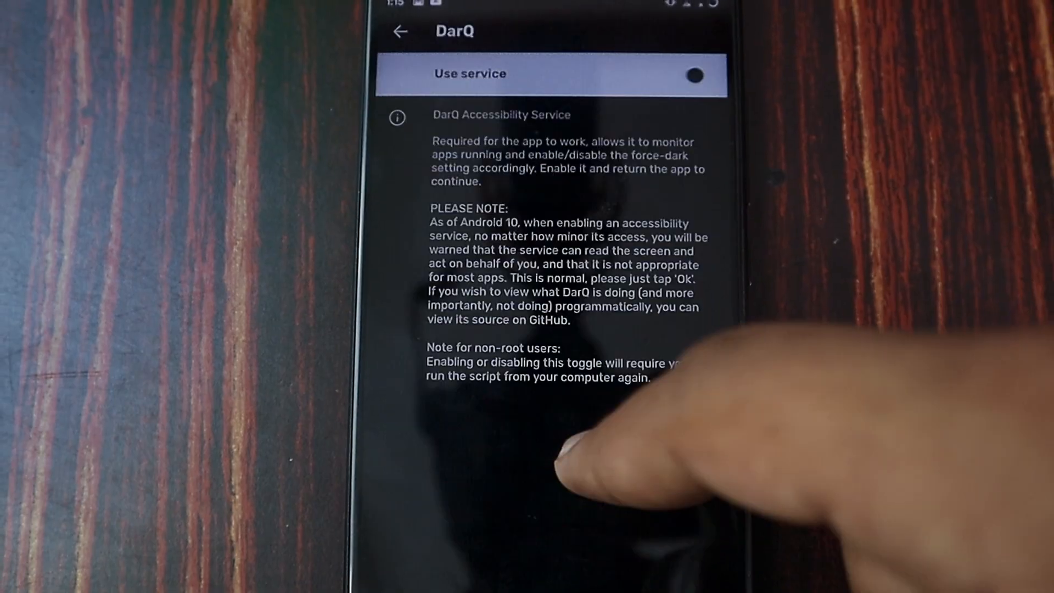
left_click(694, 75)
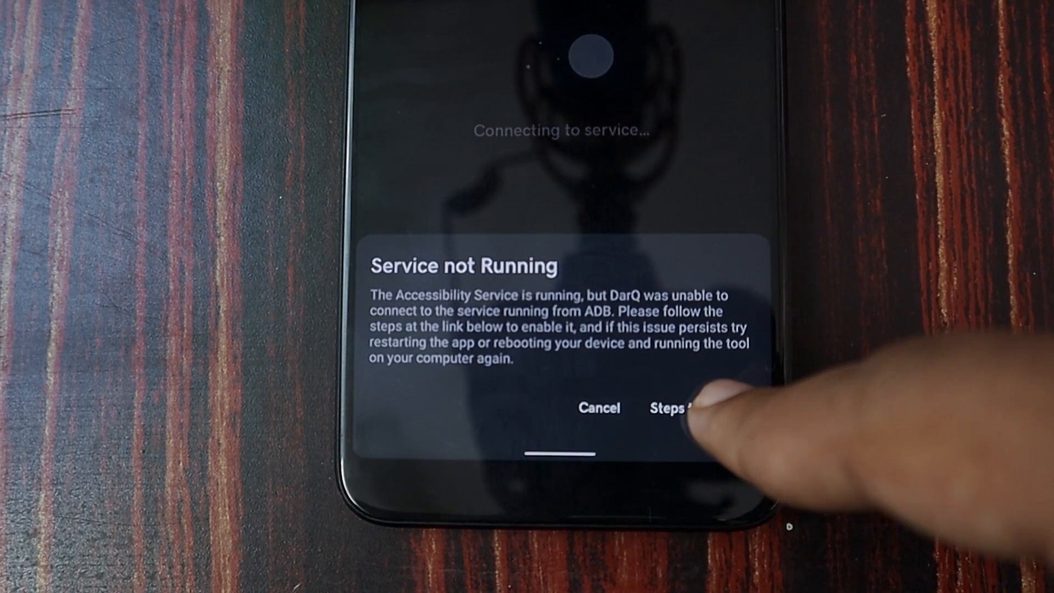
- Answer the Service not Running warning by choosing to view the ADB setup steps
left_click(672, 408)
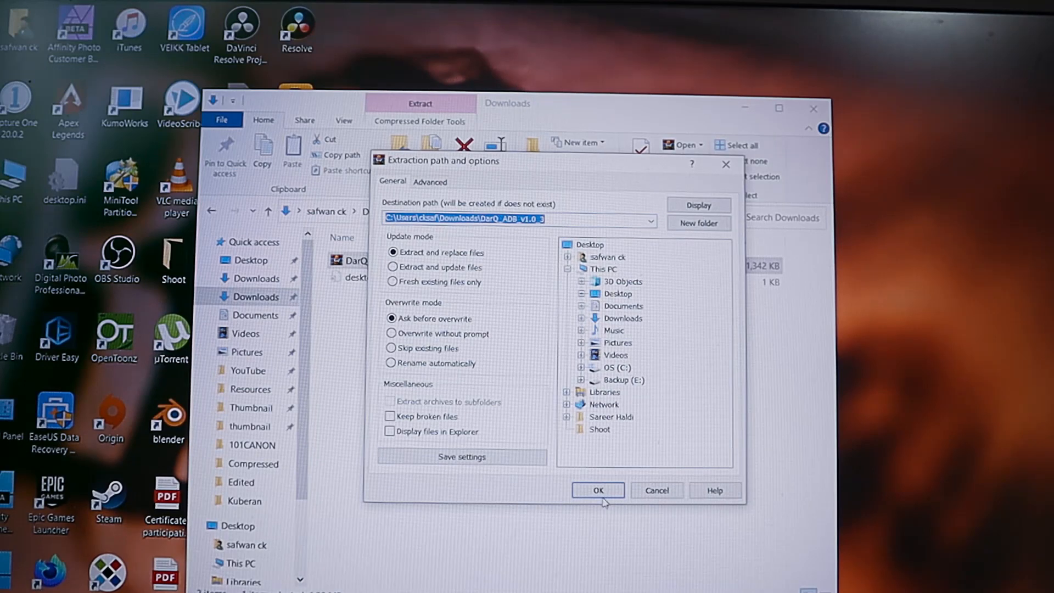
- Extract the DarQ_ADB_v1.0_3 archive into Downloads and launch rundarq-windows.bat
left_click(597, 490)
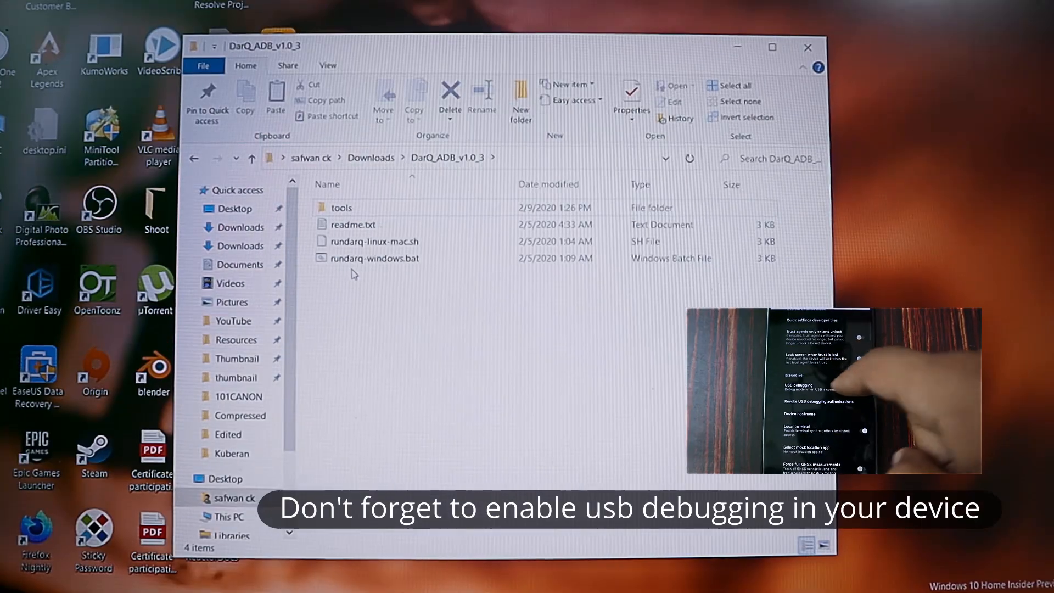
double_click(374, 258)
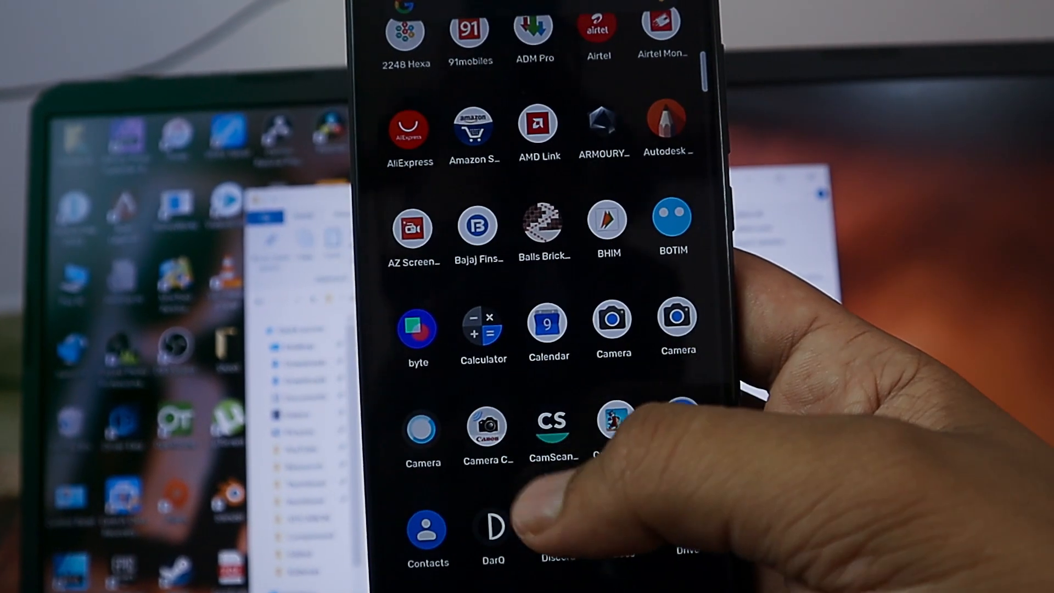
- Launch DarQ from the phone's app drawer
left_click(492, 525)
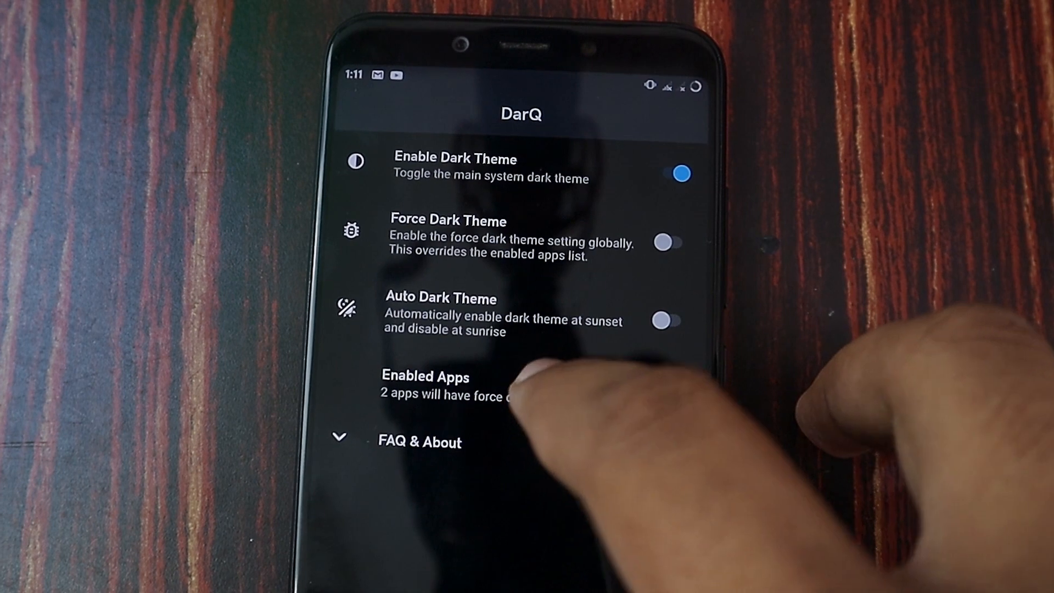
- In Enabled Apps, tick Facebook so the dark theme is forced on it
left_click(423, 375)
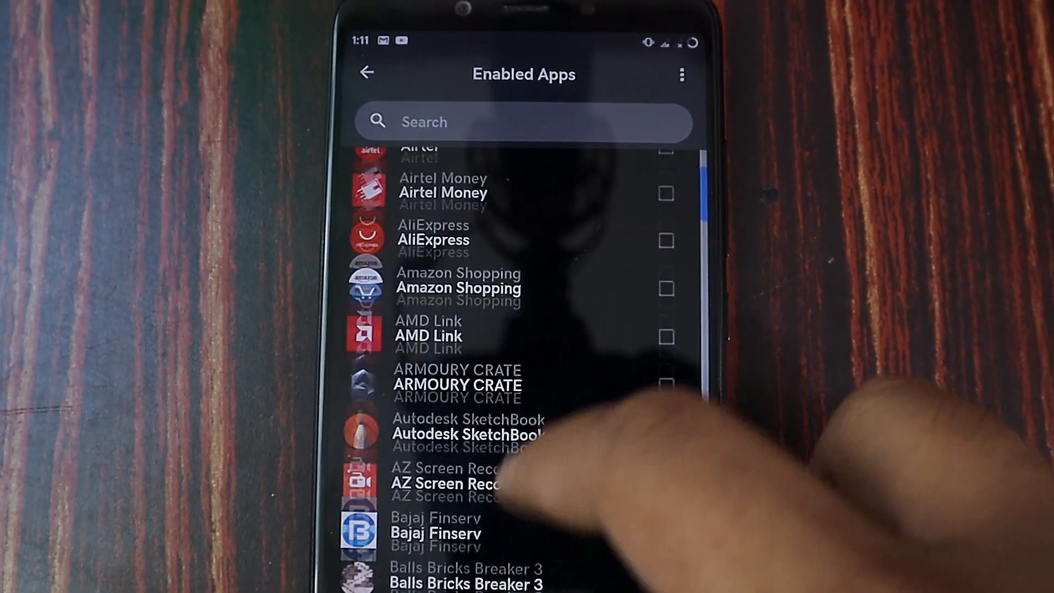
scroll("down", 3)
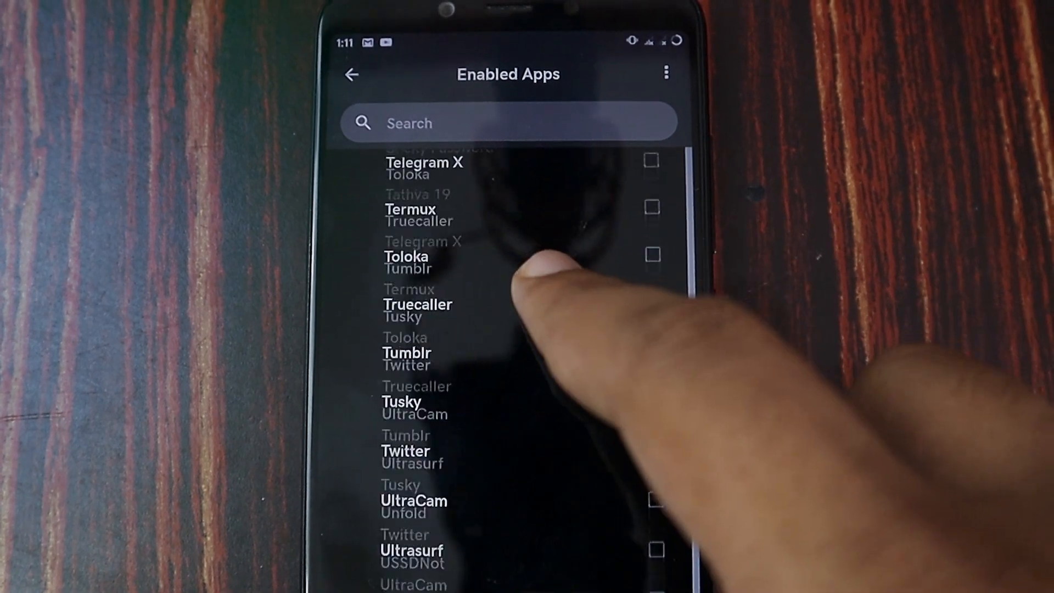
scroll("down", 3)
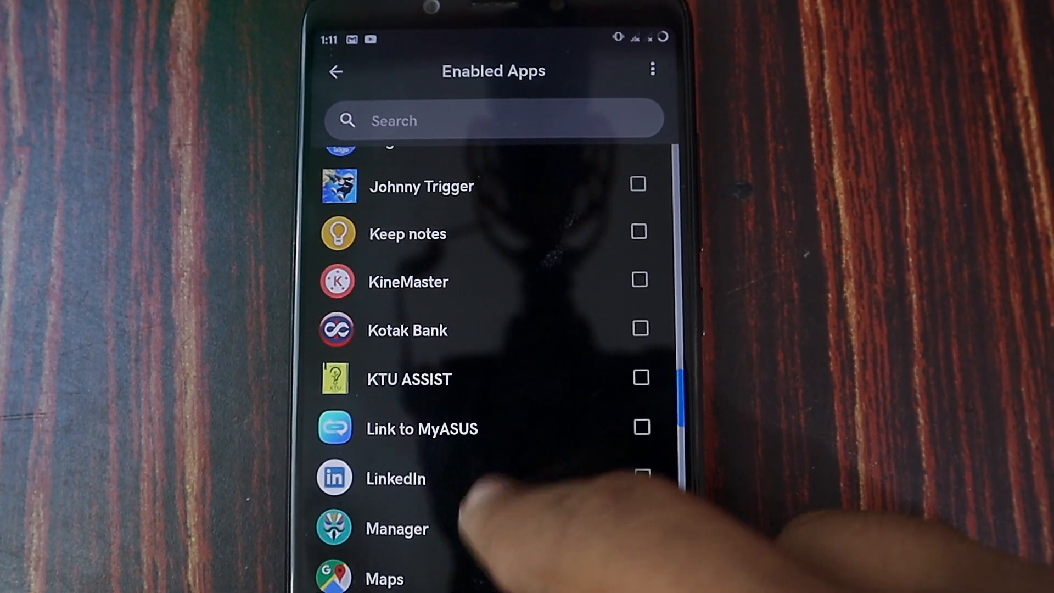
scroll("down", 3)
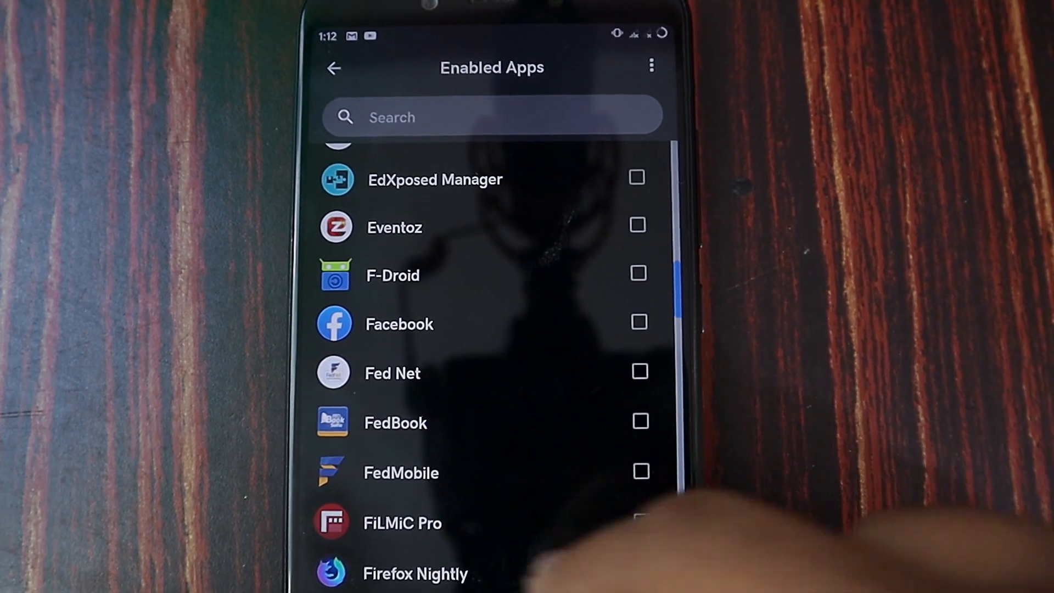
left_click(333, 67)
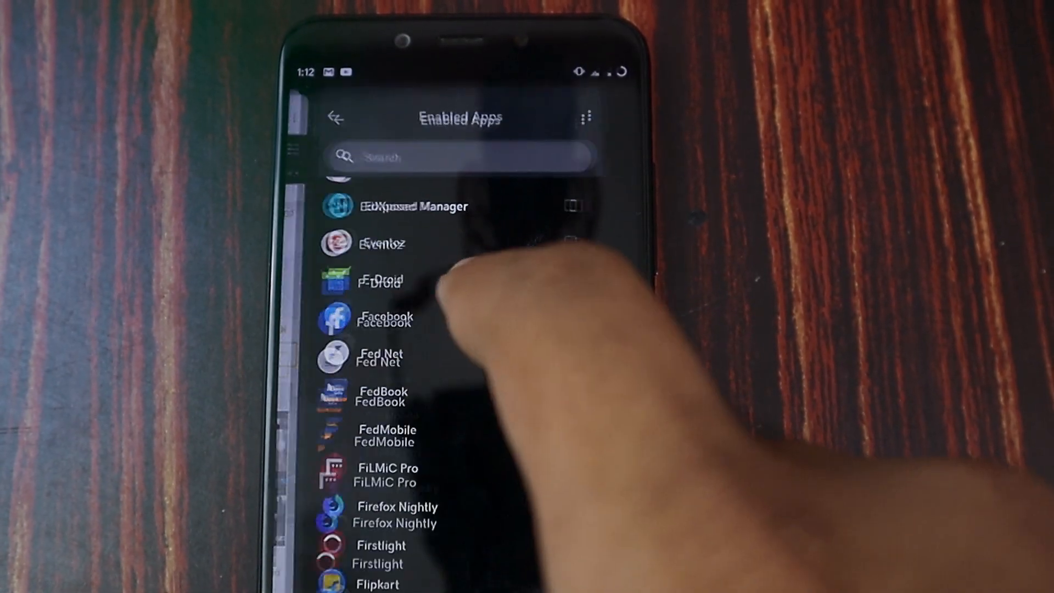
scroll("down", 3)
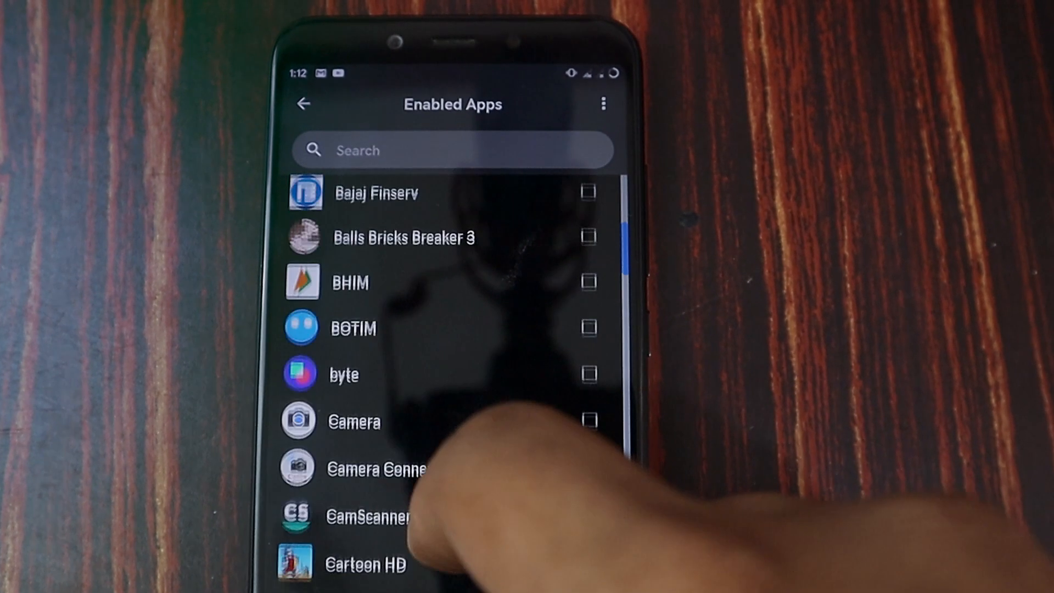
scroll("down", 3)
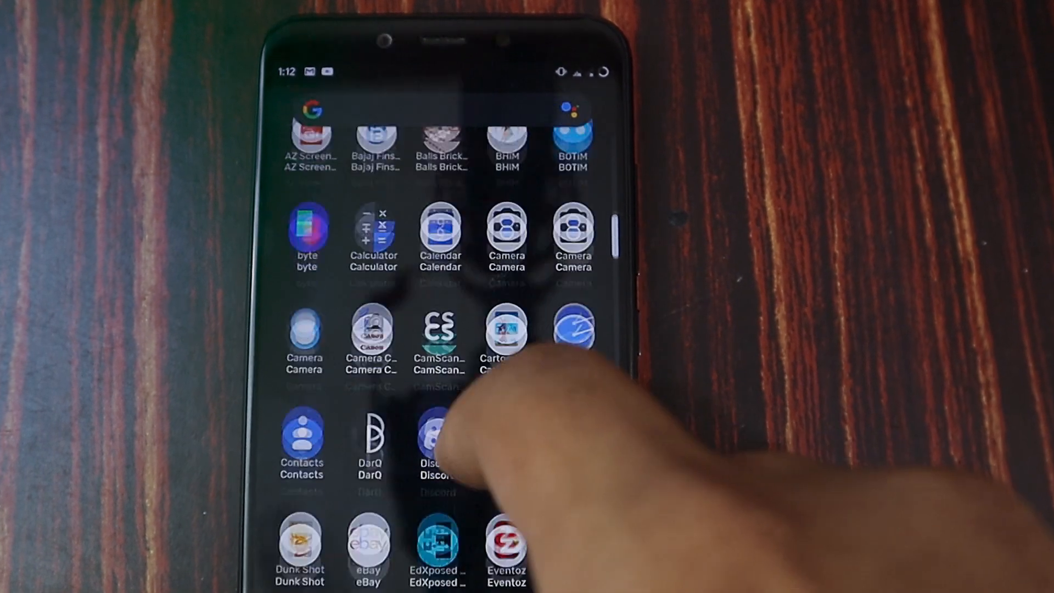
- Launch Facebook from the app drawer to check the forced dark theme
left_click(440, 437)
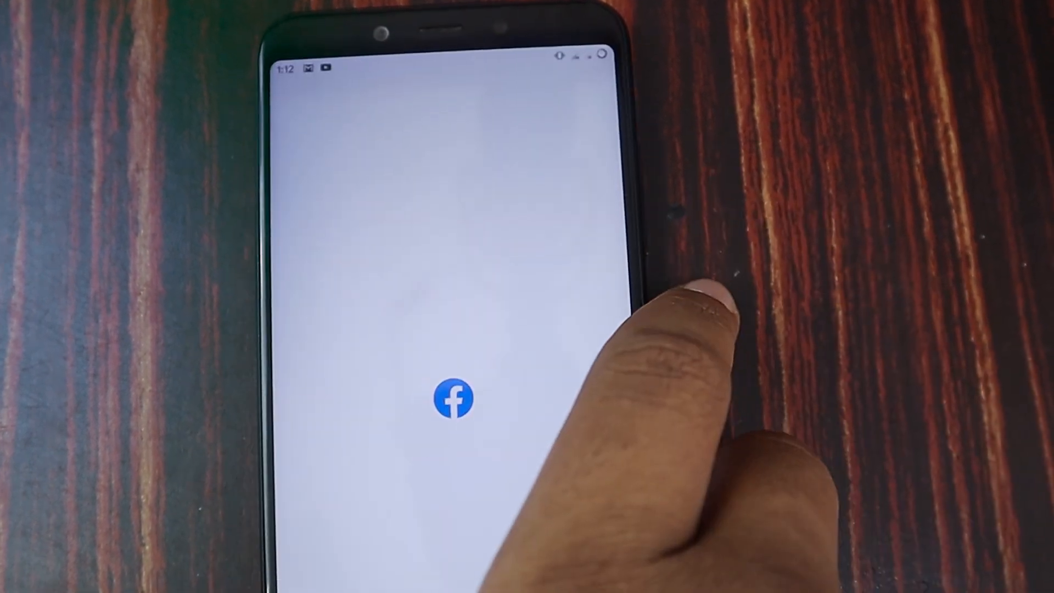